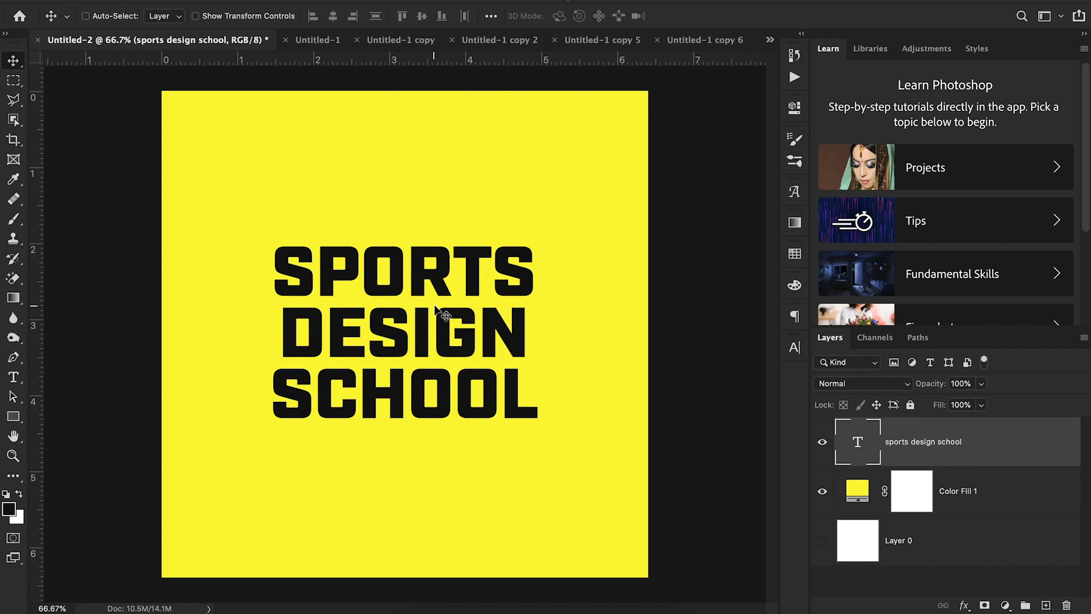
pyautogui.moveTo(382, 109)
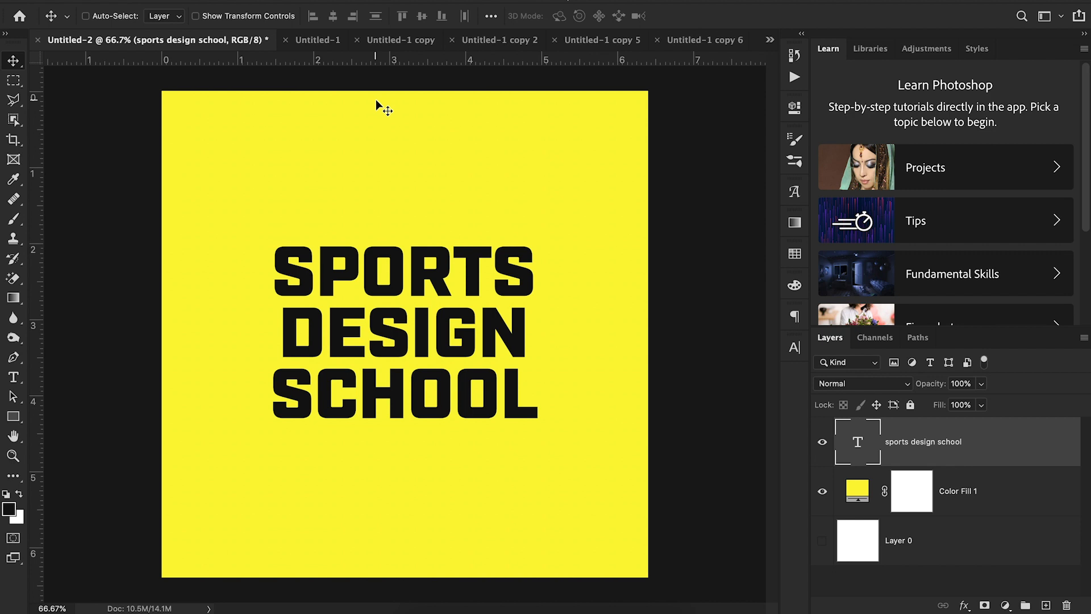
pyautogui.moveTo(370, 101)
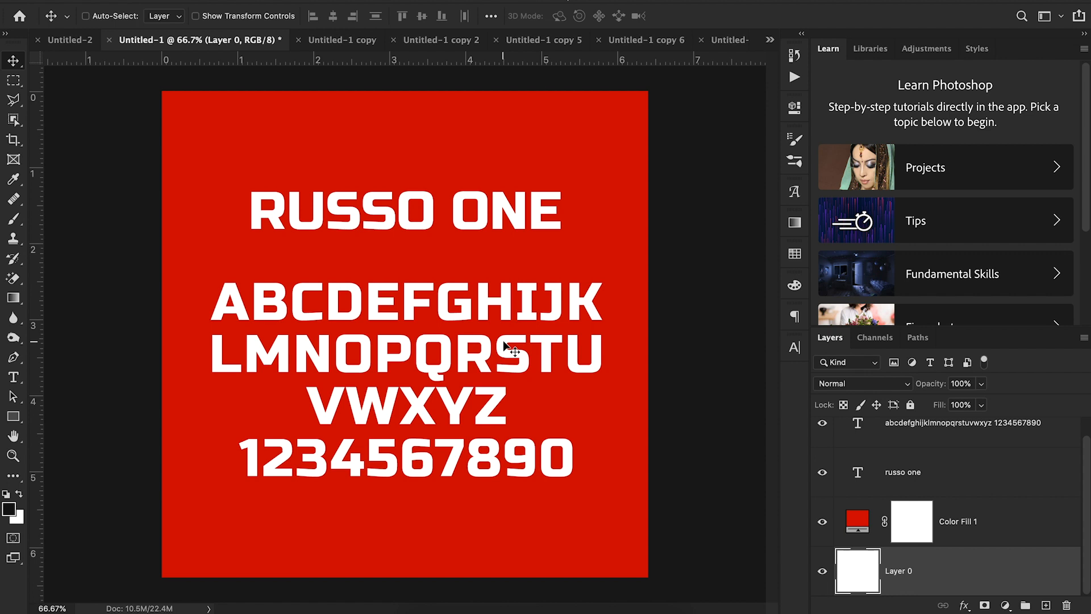
pyautogui.moveTo(409, 334)
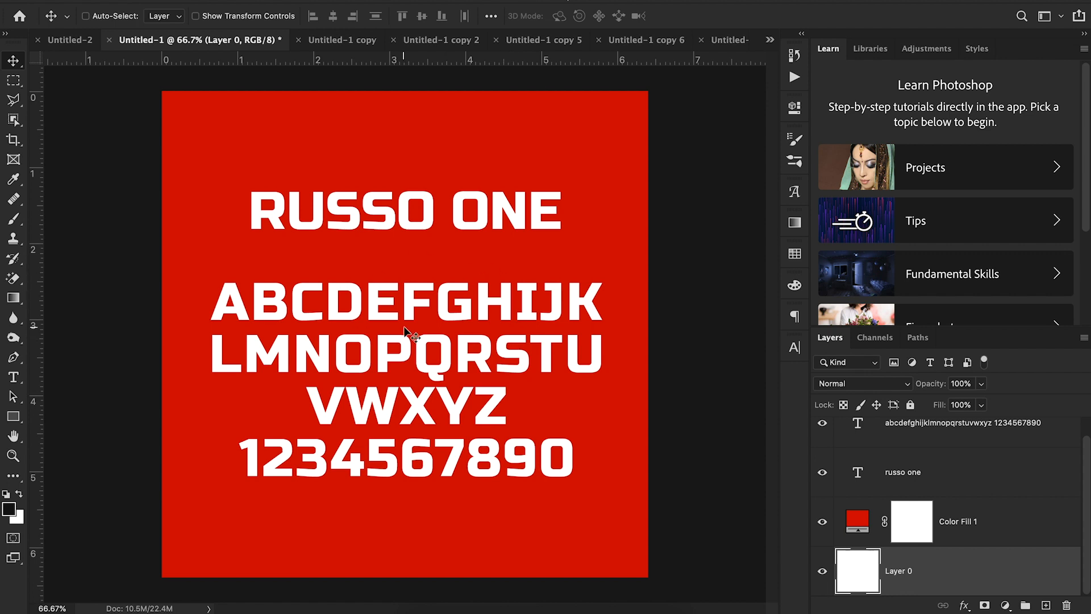
pyautogui.moveTo(396, 274)
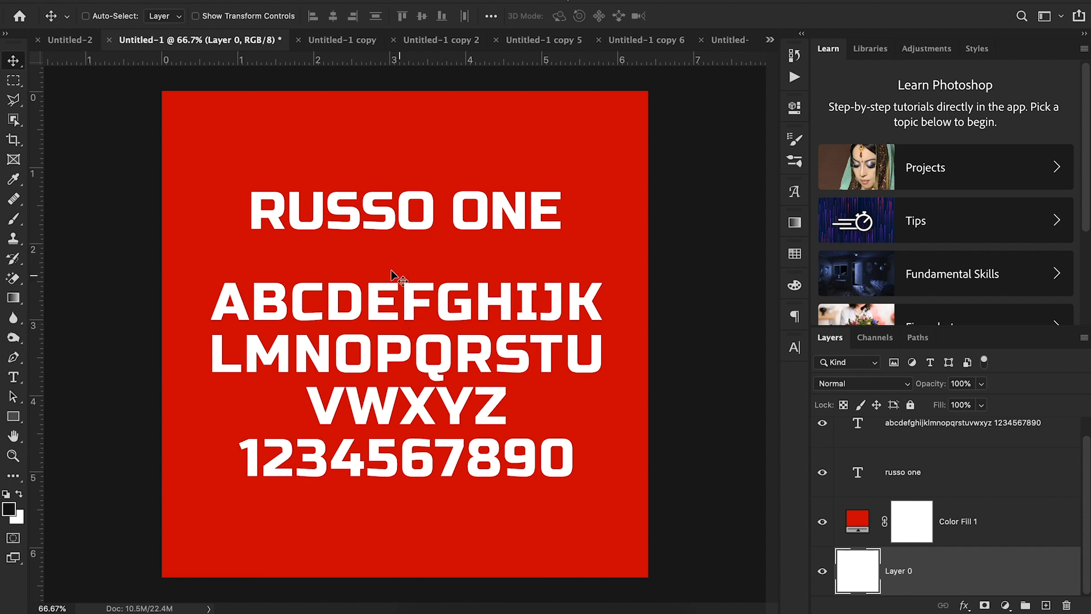
# Step: Bring up the blue Jockey One specimen from the Untitled-1 copy tab
pyautogui.click(251, 40)
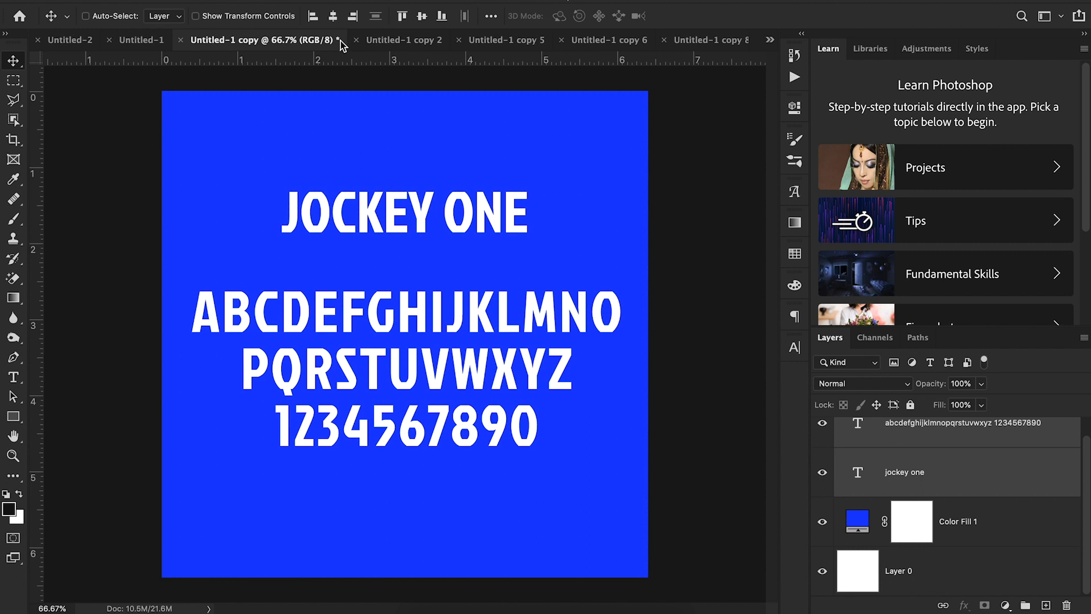
pyautogui.moveTo(387, 441)
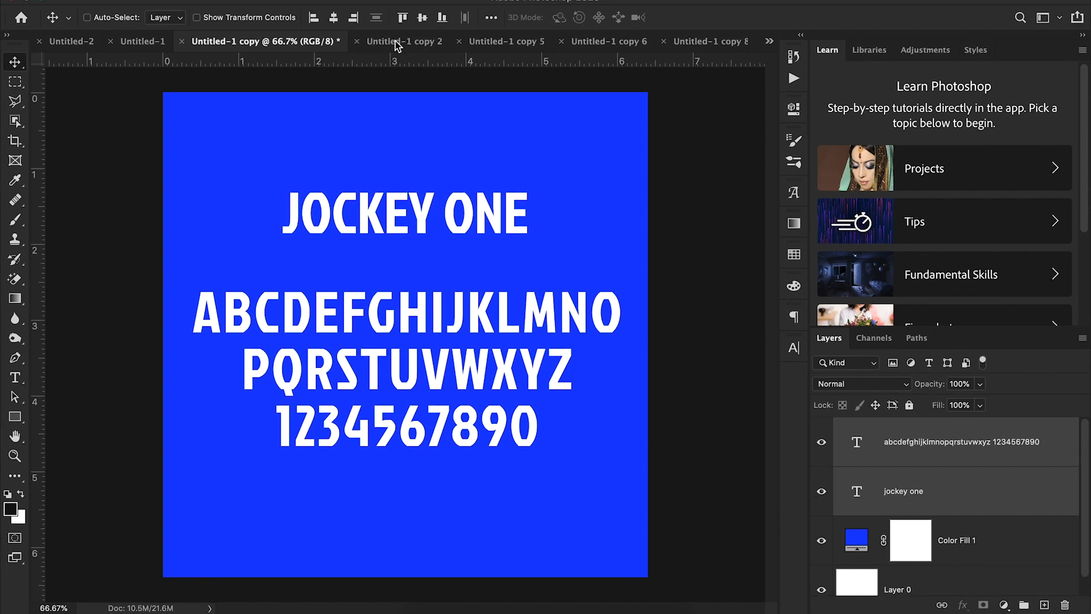
# Step: Bring up the orange Michroma specimen from the Untitled-1 copy 2 tab
pyautogui.click(393, 40)
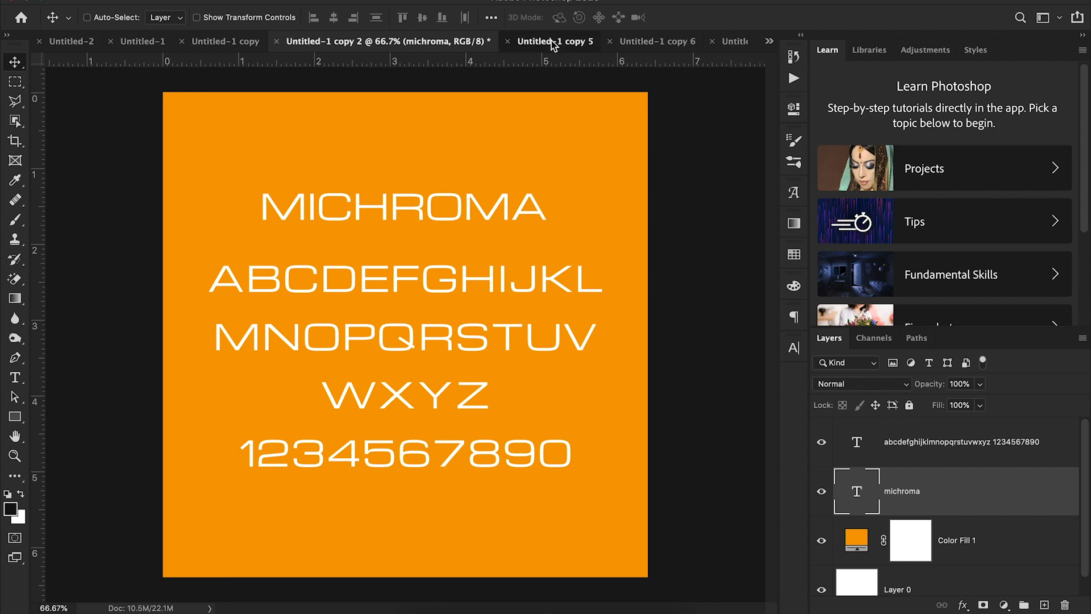
# Step: Bring up the olive green Black Ops One specimen from the Untitled-1 copy 5 tab
pyautogui.click(551, 41)
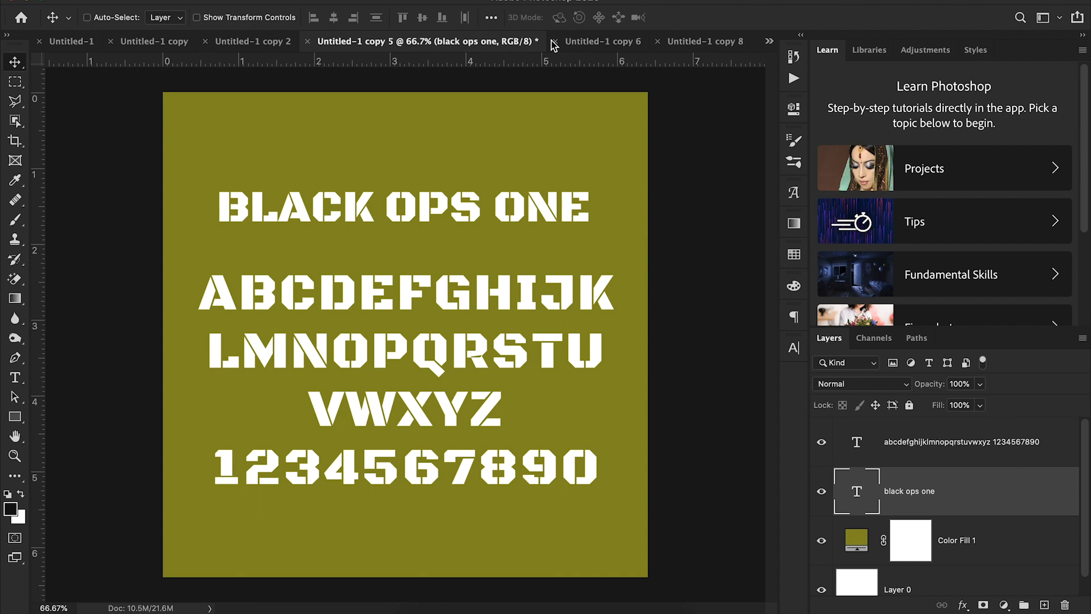
# Step: Bring up the brown Six Caps specimen from the Untitled-1 copy 6 tab
pyautogui.click(602, 40)
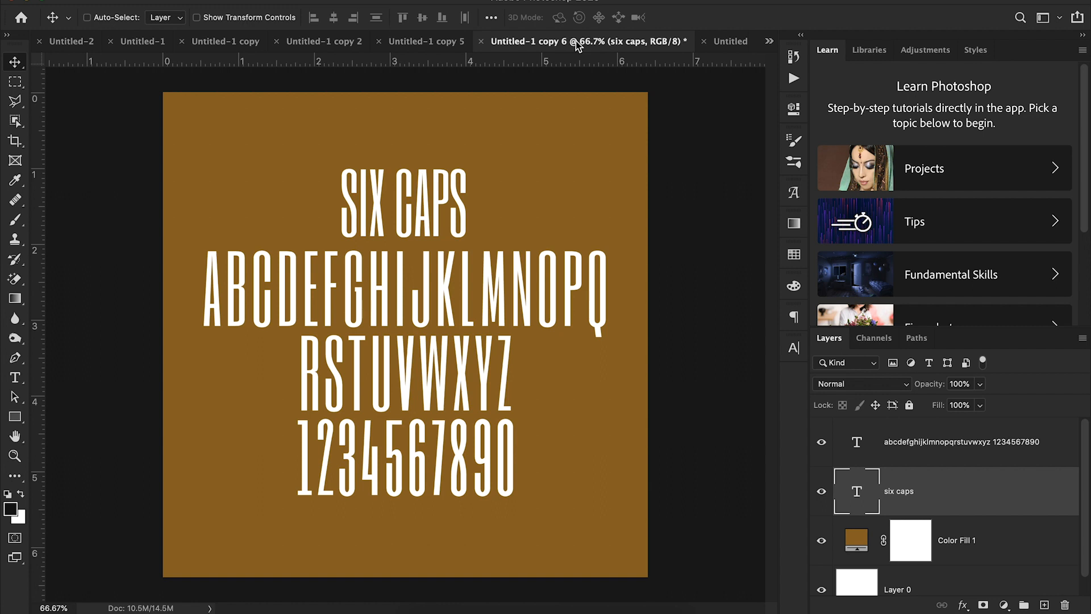
# Step: Bring up the slate grey Iceberg specimen from the Untitled-1 copy 8 tab
pyautogui.click(640, 41)
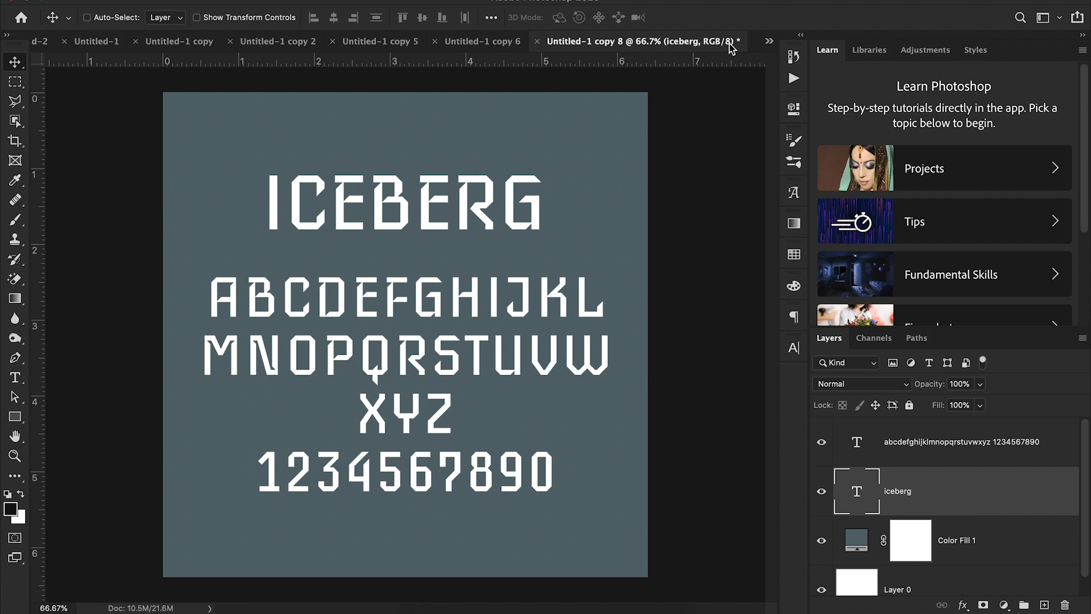
pyautogui.moveTo(678, 81)
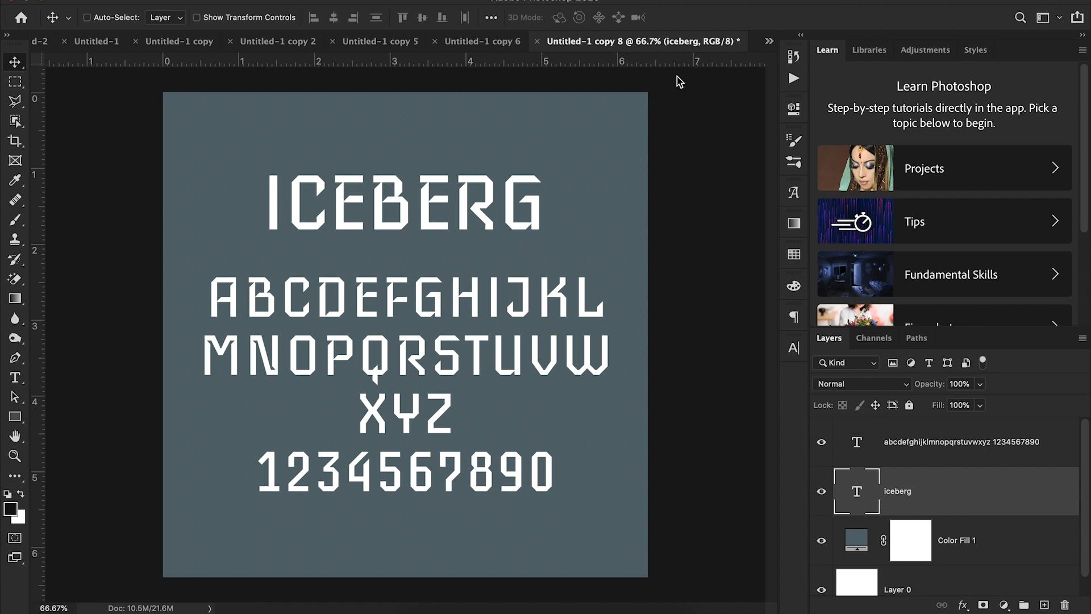
pyautogui.moveTo(397, 372)
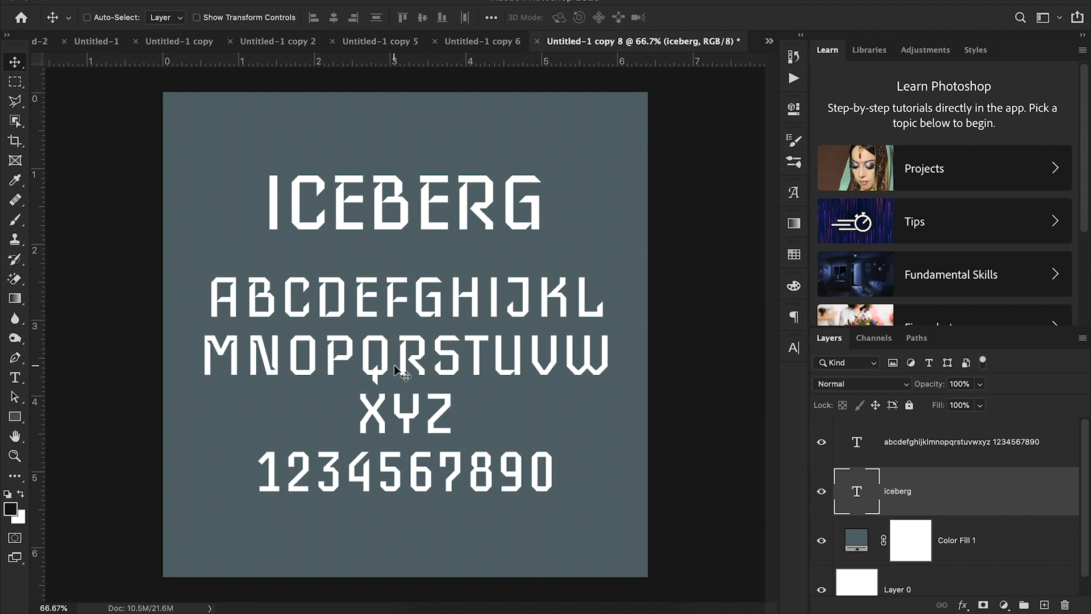
pyautogui.moveTo(671, 180)
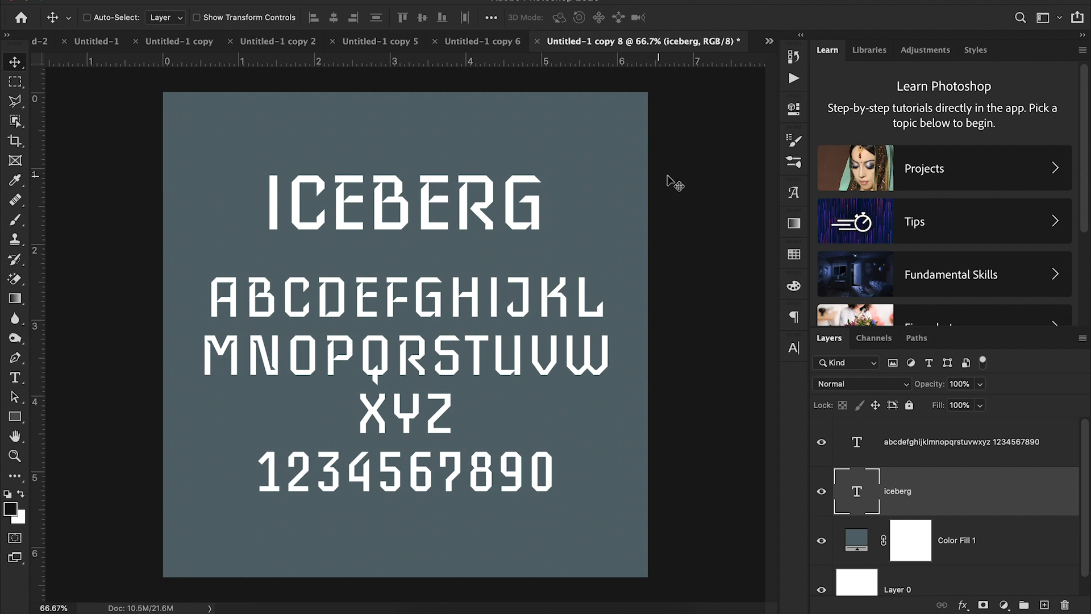
# Step: Pick the purple Sakra Petch specimen from the tab overflow list
pyautogui.click(769, 41)
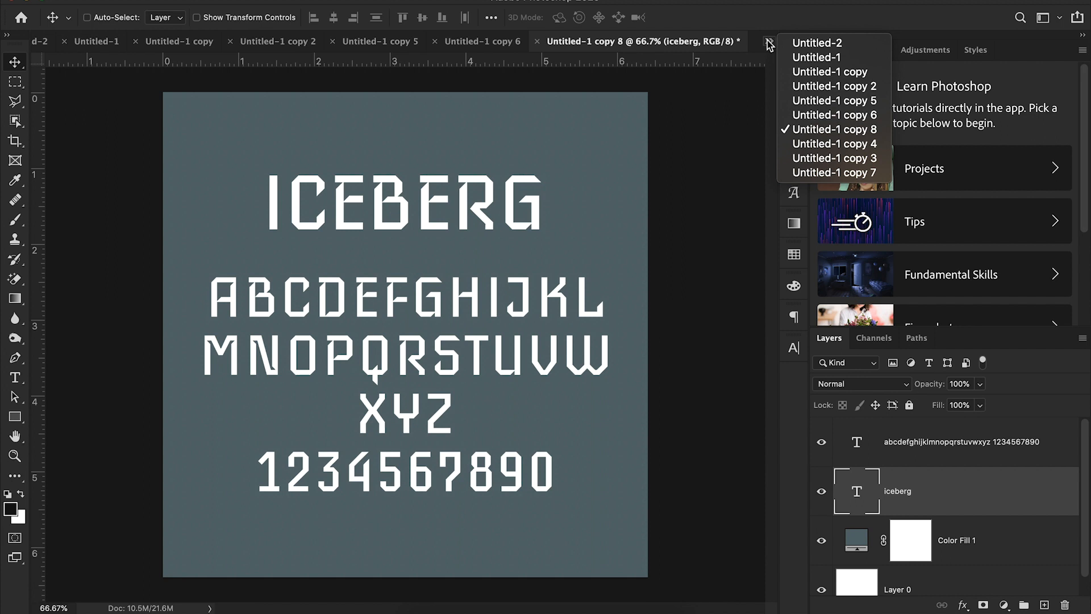
pyautogui.click(833, 143)
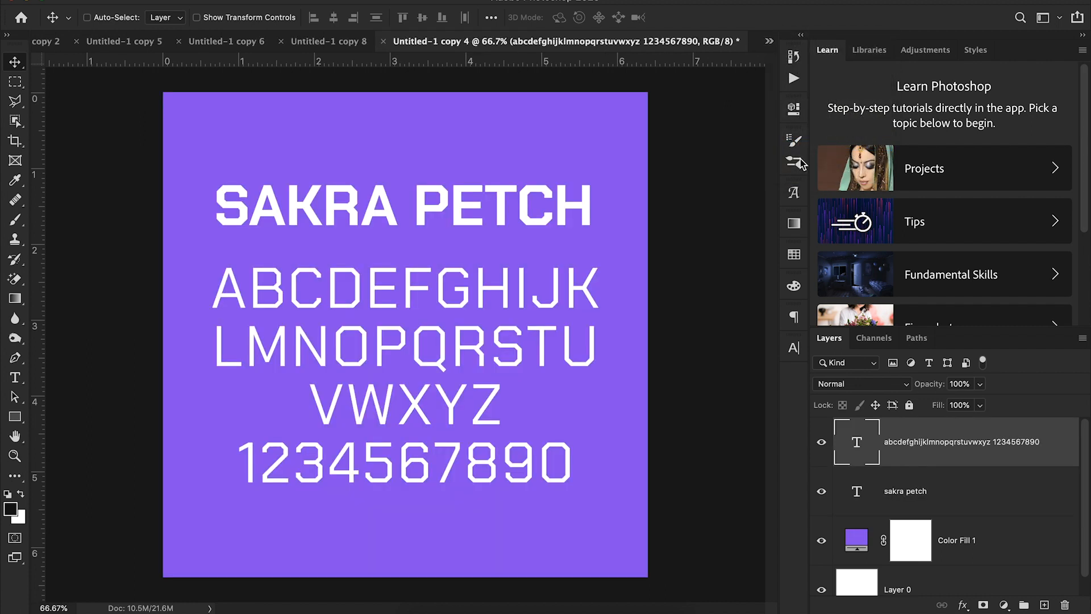
pyautogui.moveTo(654, 233)
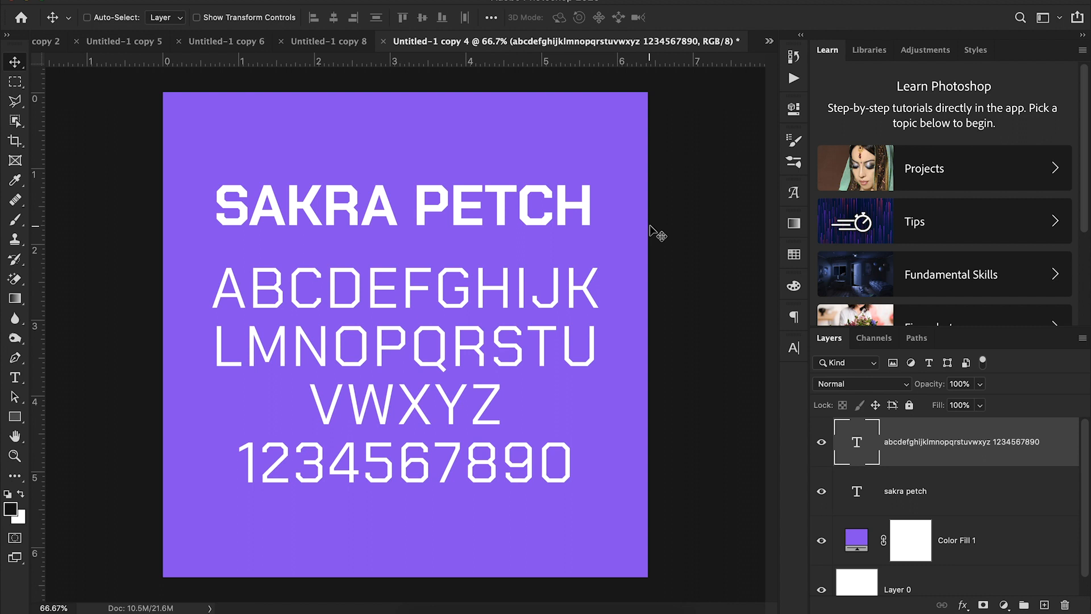
pyautogui.moveTo(509, 209)
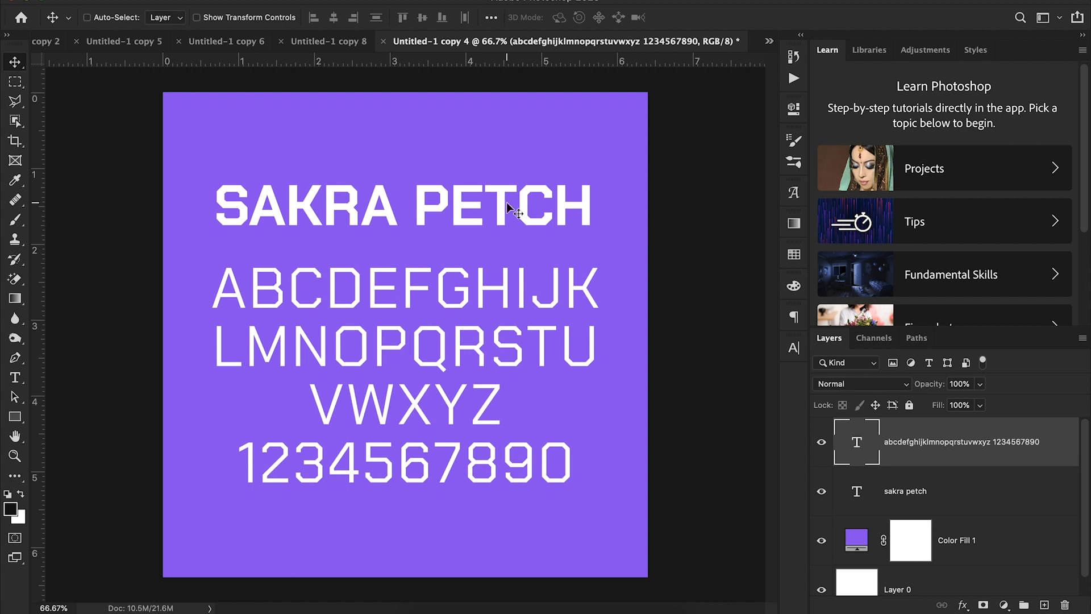
pyautogui.moveTo(518, 322)
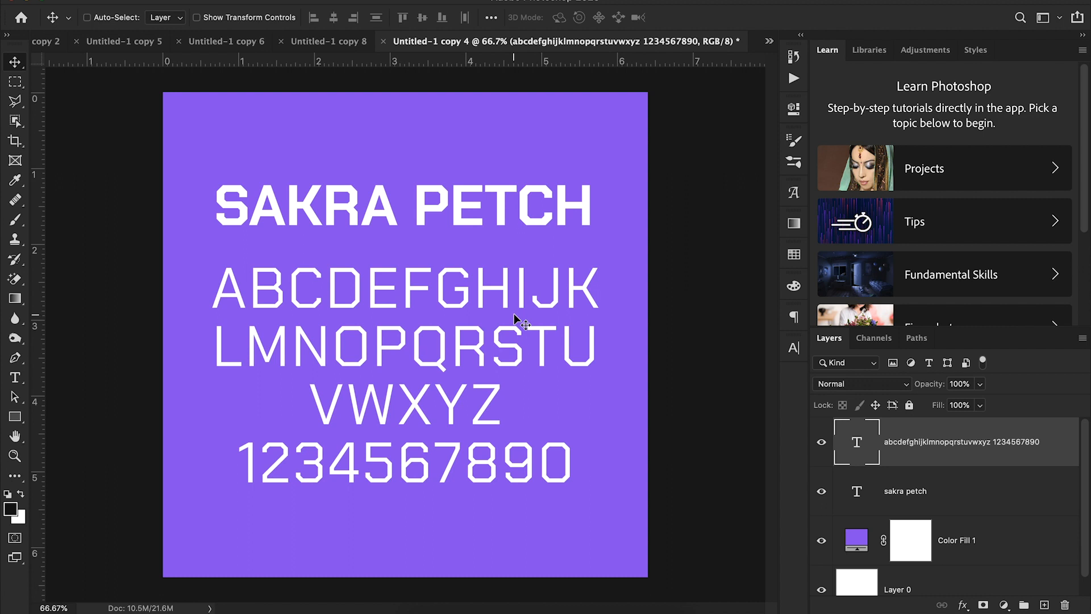
pyautogui.click(770, 40)
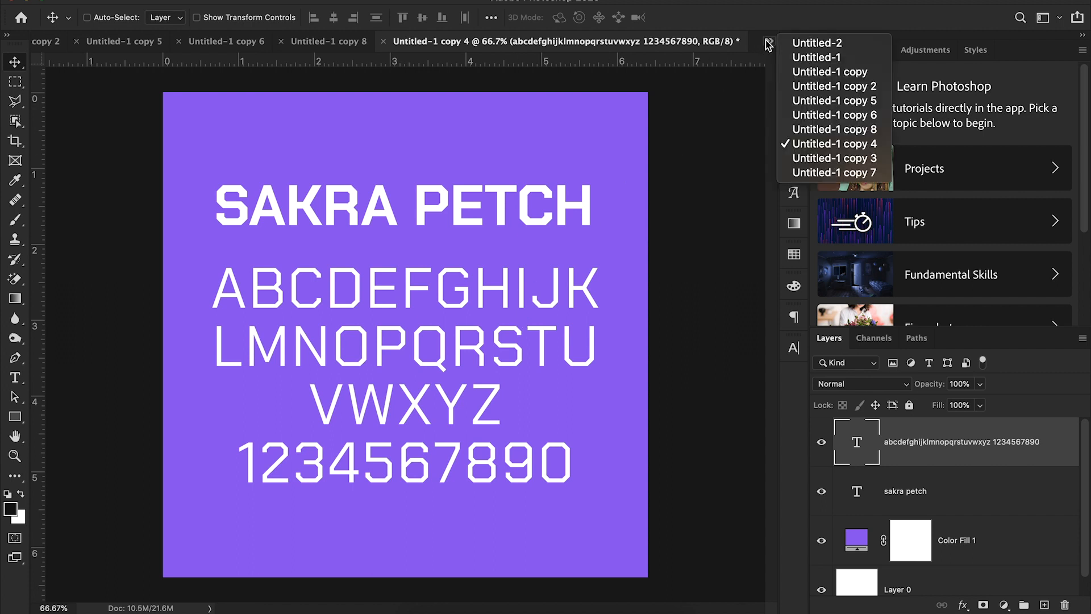
pyautogui.moveTo(834, 158)
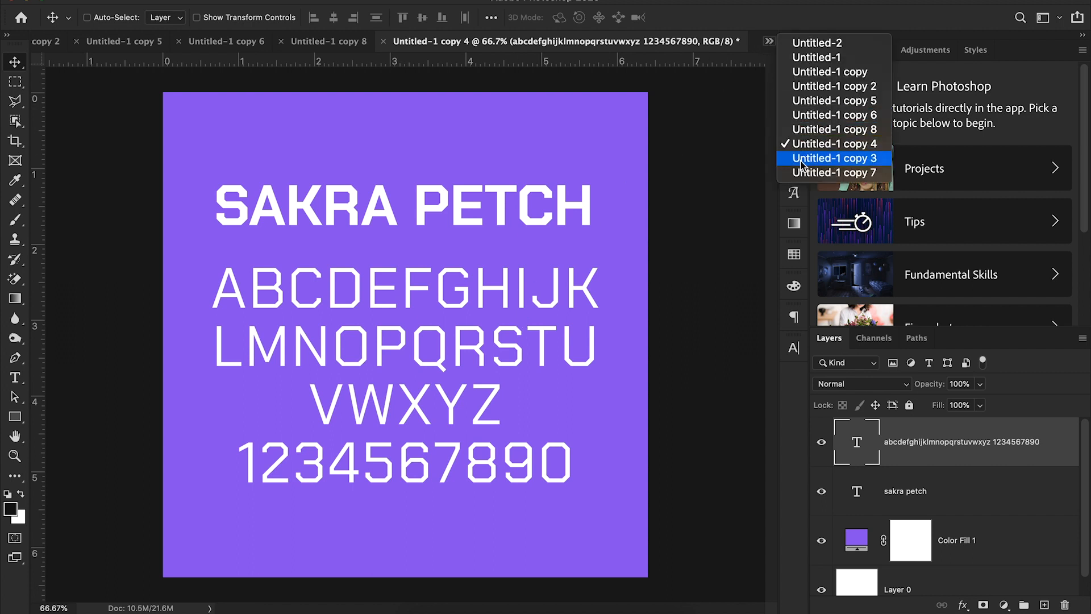
# Step: Pick the green Saira One specimen (Untitled-1 copy 3) from the overflow list
pyautogui.click(832, 158)
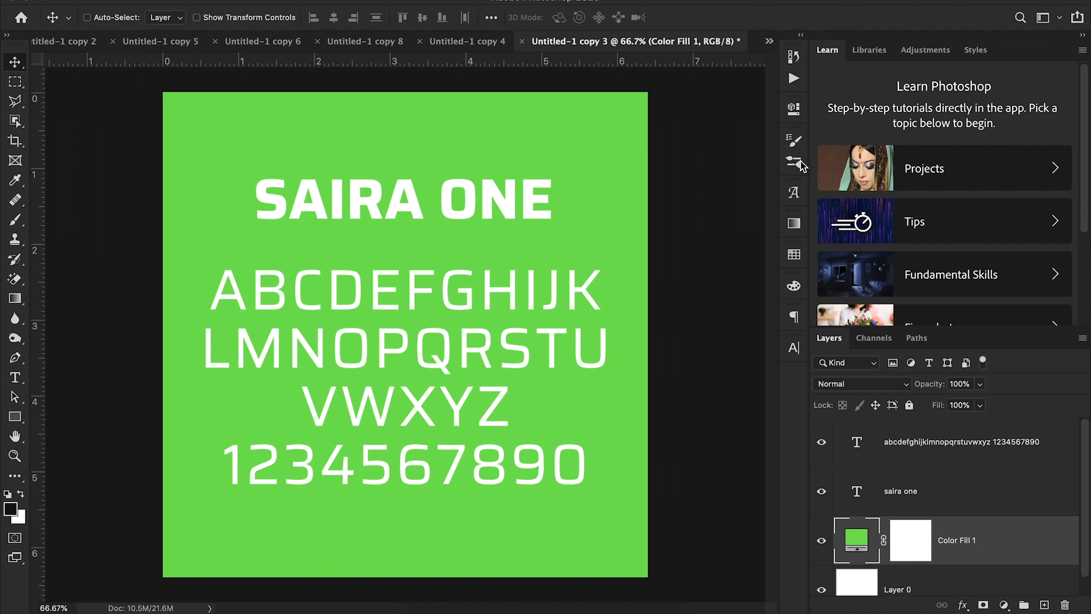
pyautogui.moveTo(778, 46)
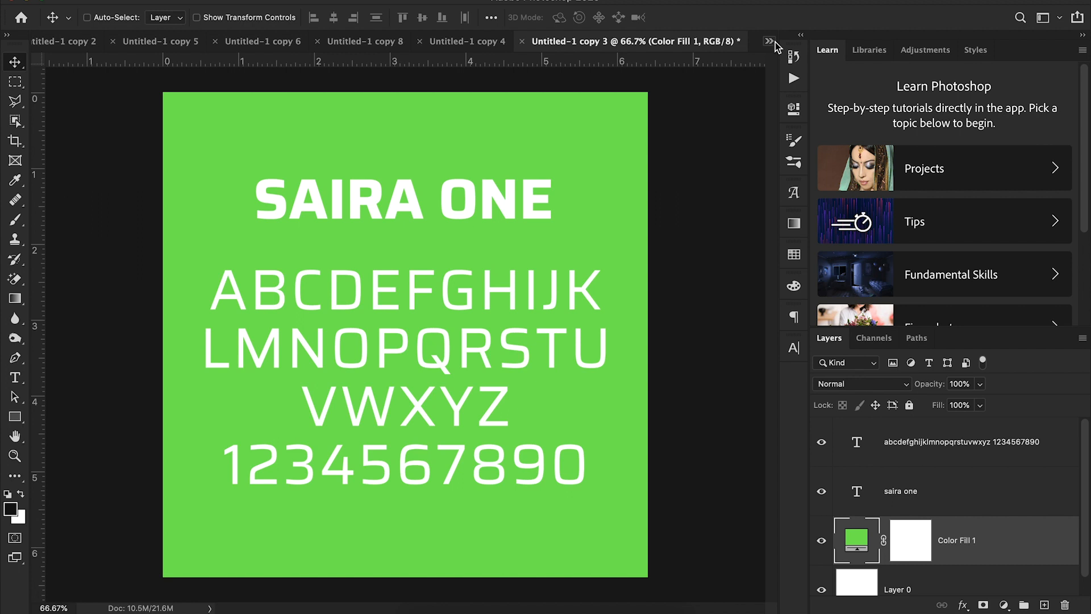
pyautogui.click(769, 41)
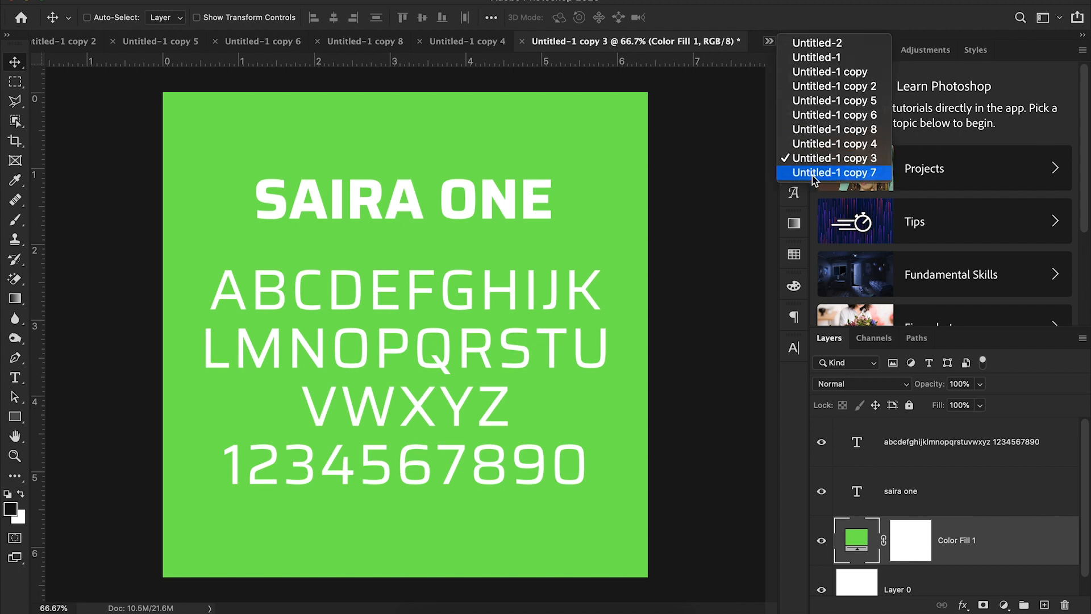
# Step: Pick the light blue Oxanium specimen (Untitled-1 copy 7) from the overflow list
pyautogui.click(833, 173)
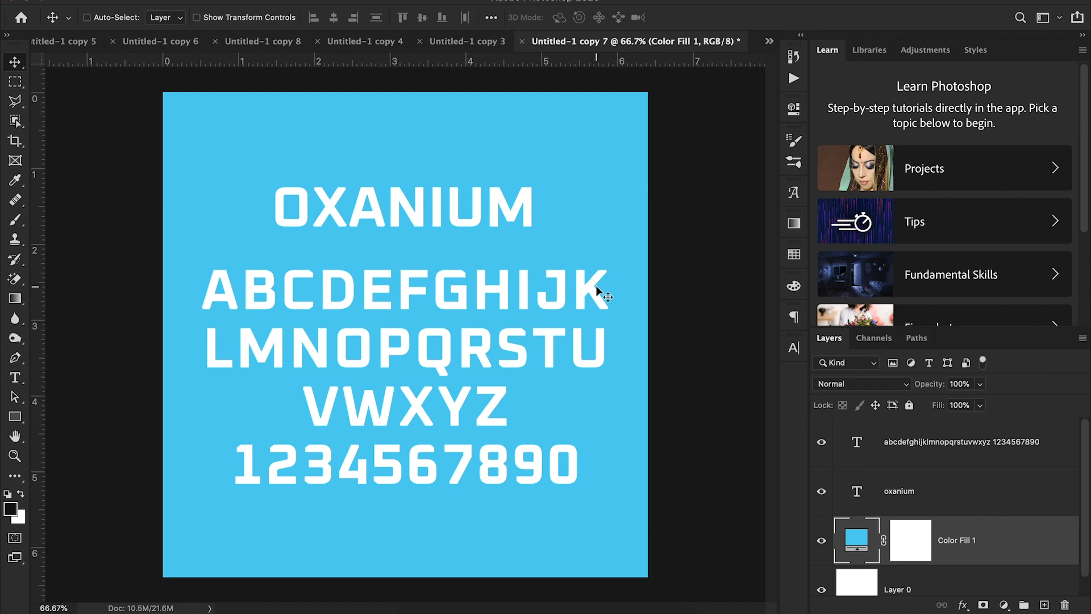
pyautogui.moveTo(350, 195)
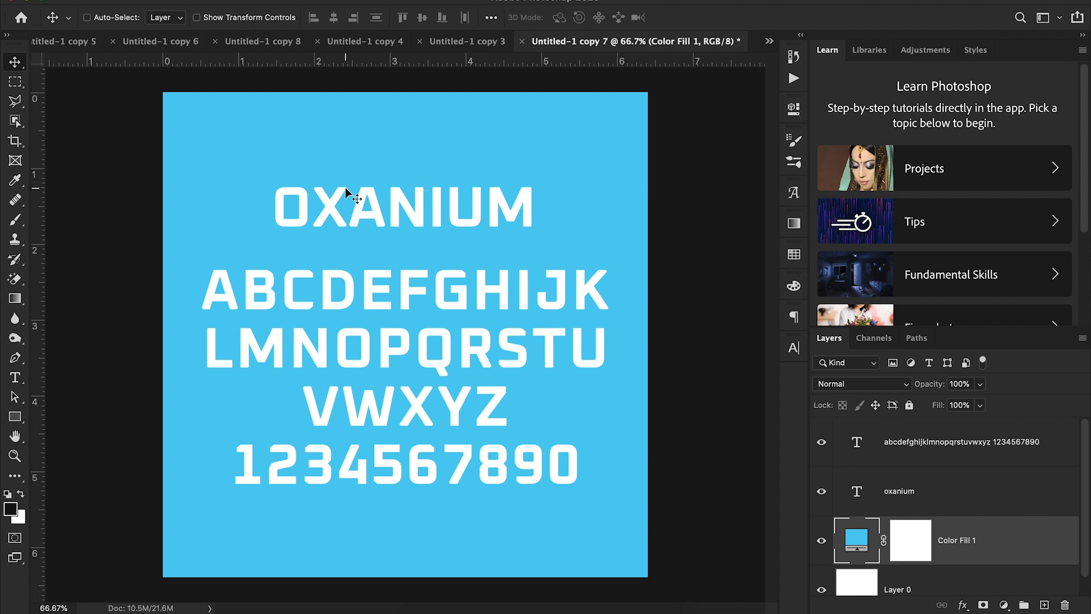
pyautogui.moveTo(505, 367)
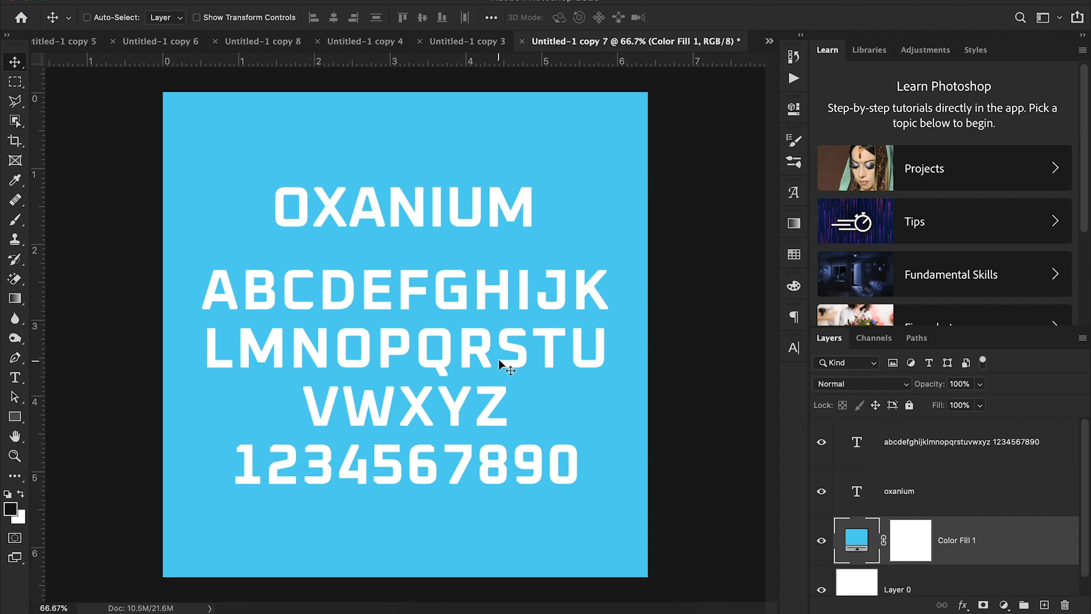
pyautogui.moveTo(466, 428)
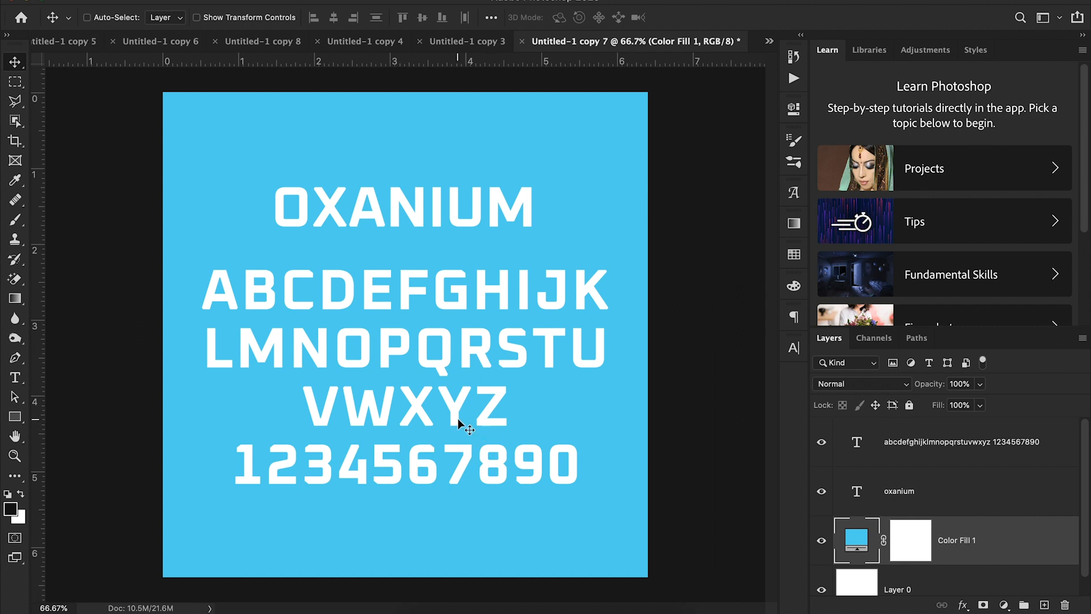
pyautogui.moveTo(511, 505)
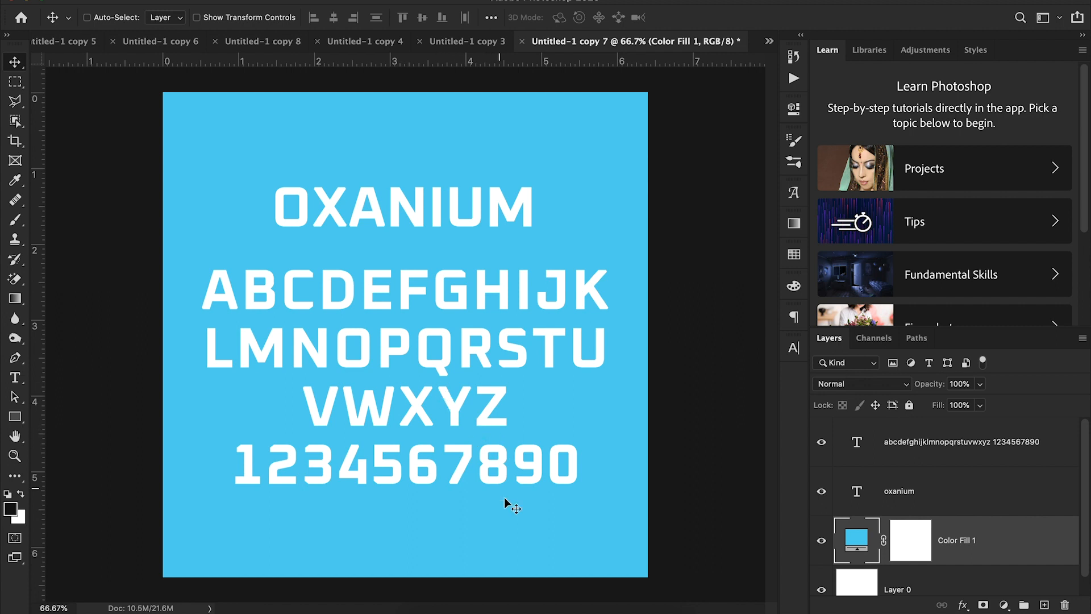
pyautogui.moveTo(251, 512)
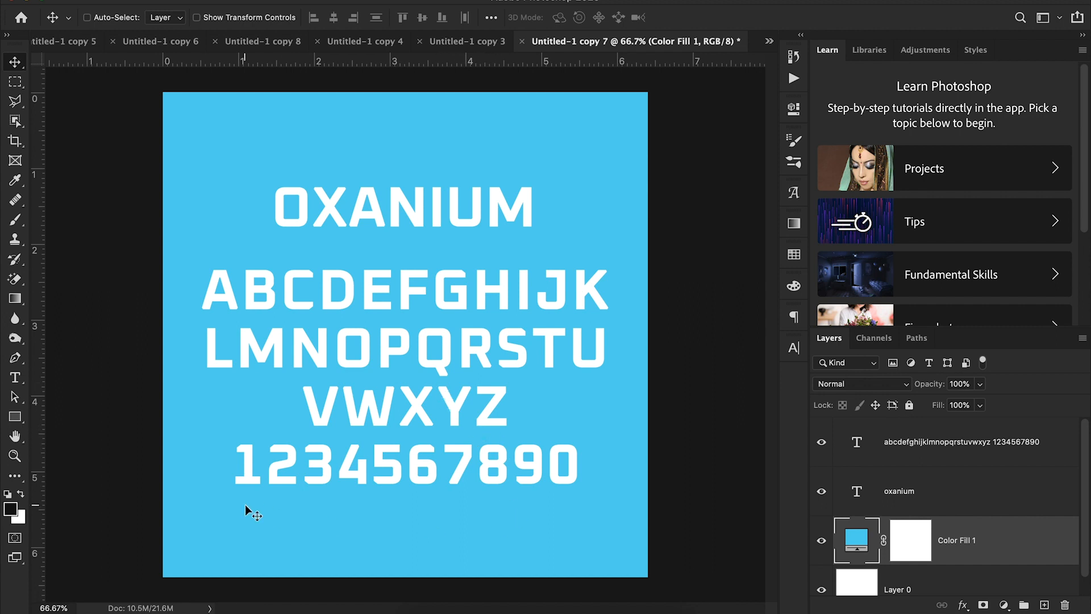